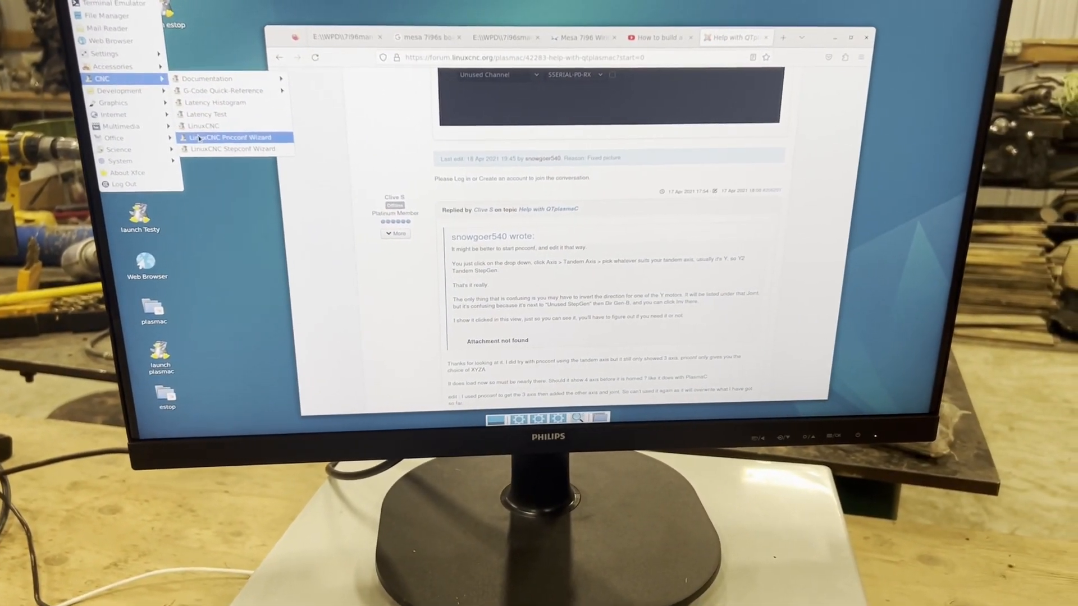
# - Launch PNCconf and load my_LinuxCNC_machine for modification, reaching its intro page
pyautogui.click(233, 137)
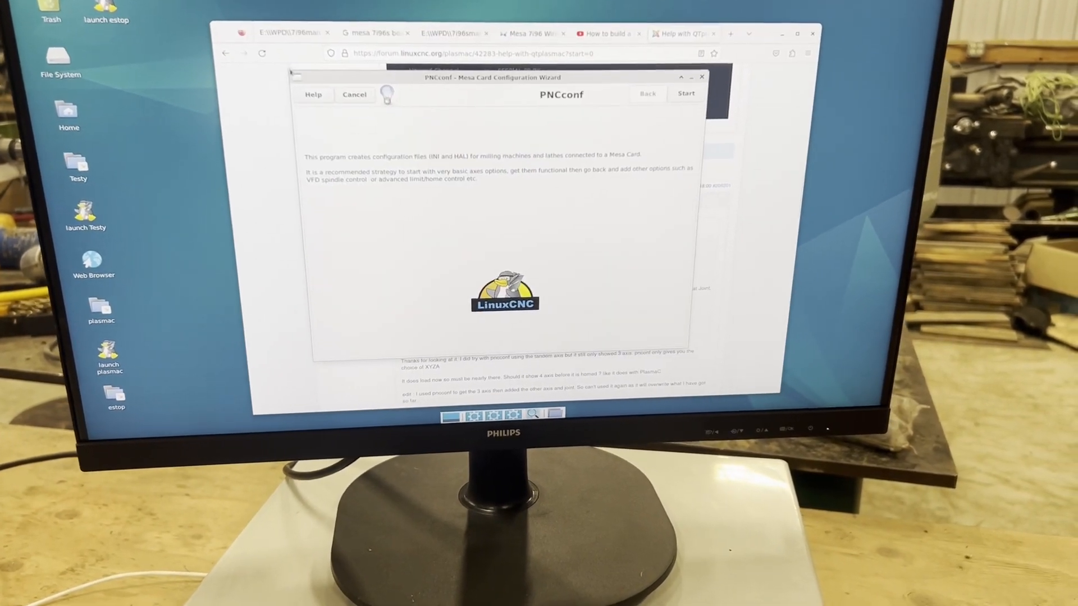
pyautogui.click(684, 93)
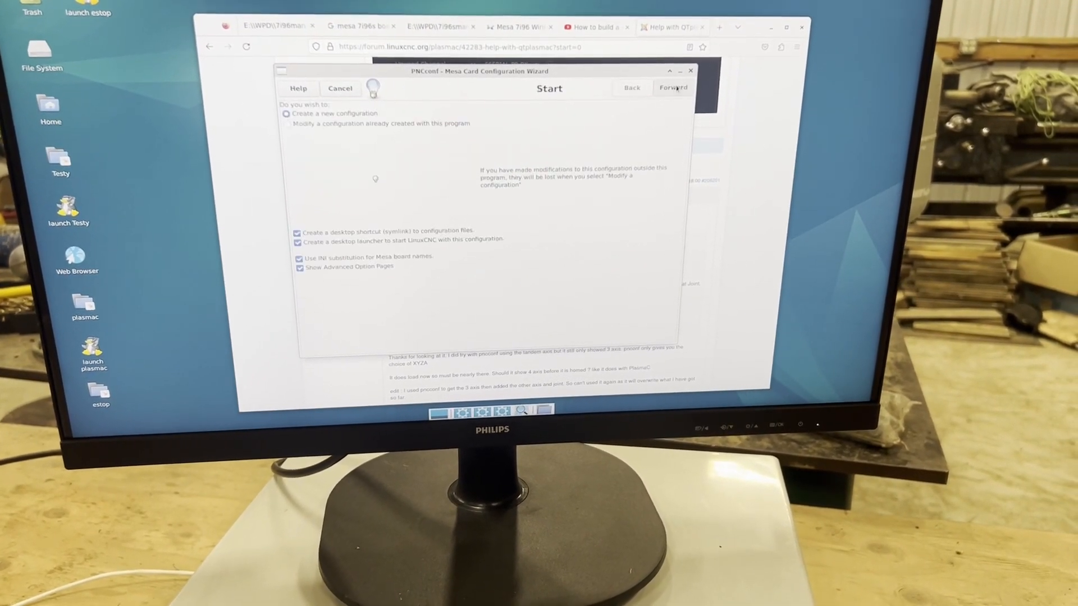
pyautogui.click(281, 129)
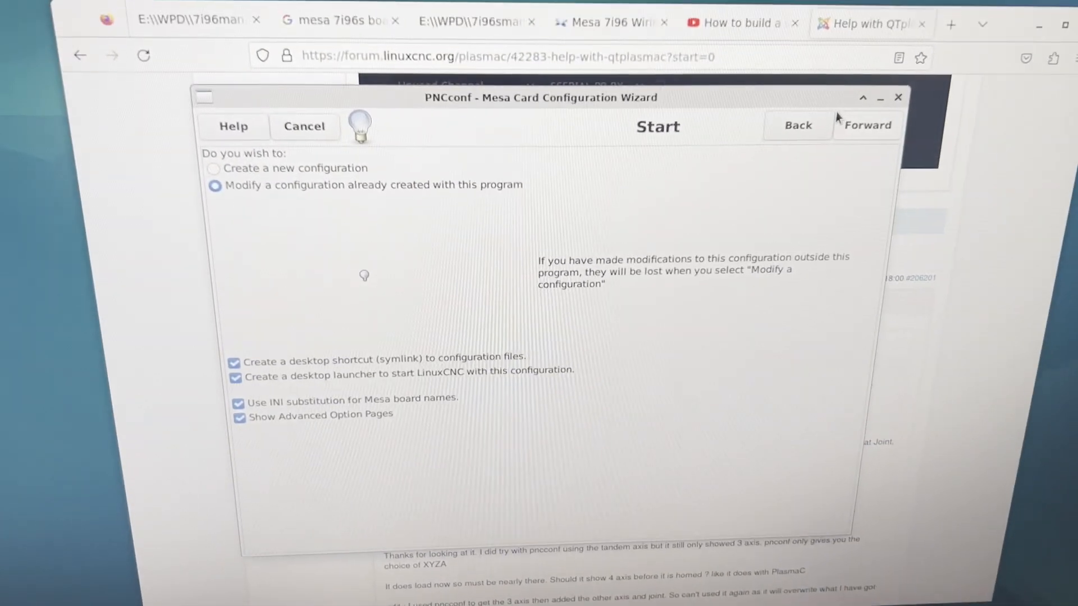
pyautogui.click(867, 125)
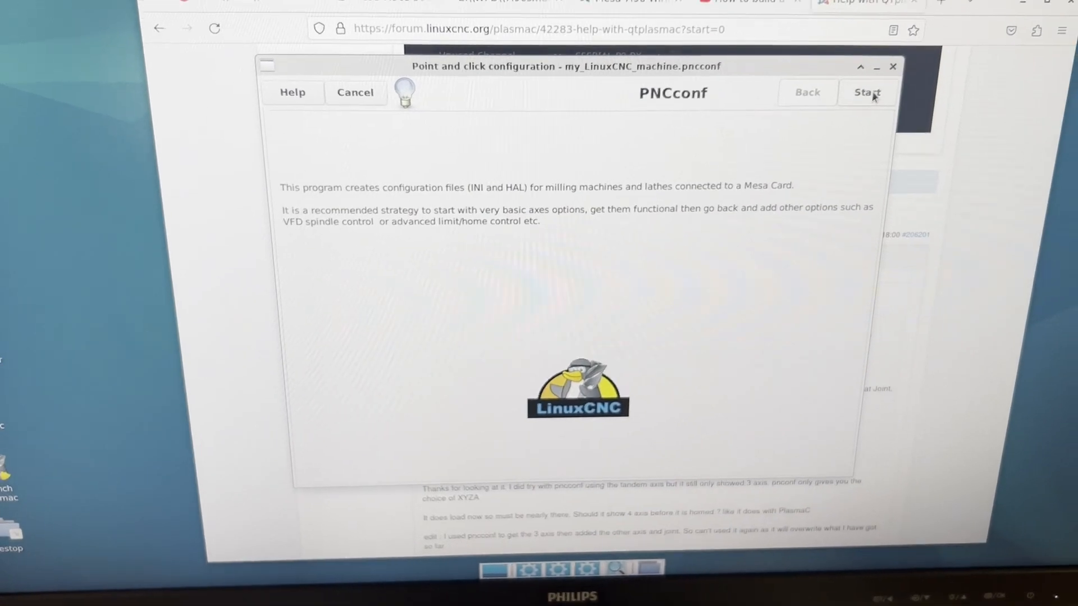
# - Restart the wizard and open Testy.pncconf from the file chooser
pyautogui.click(867, 92)
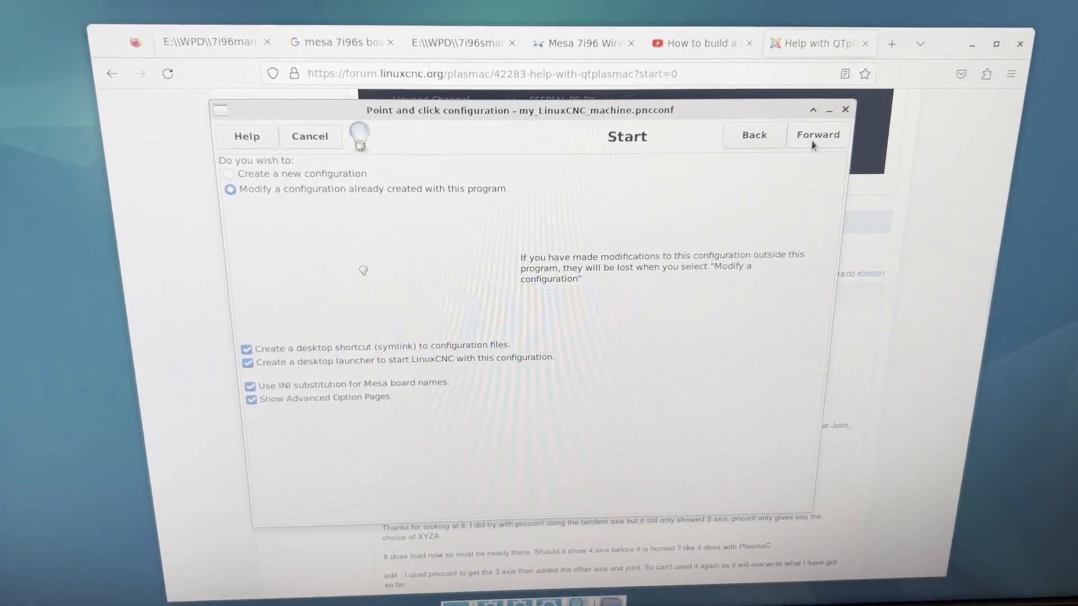
pyautogui.click(818, 135)
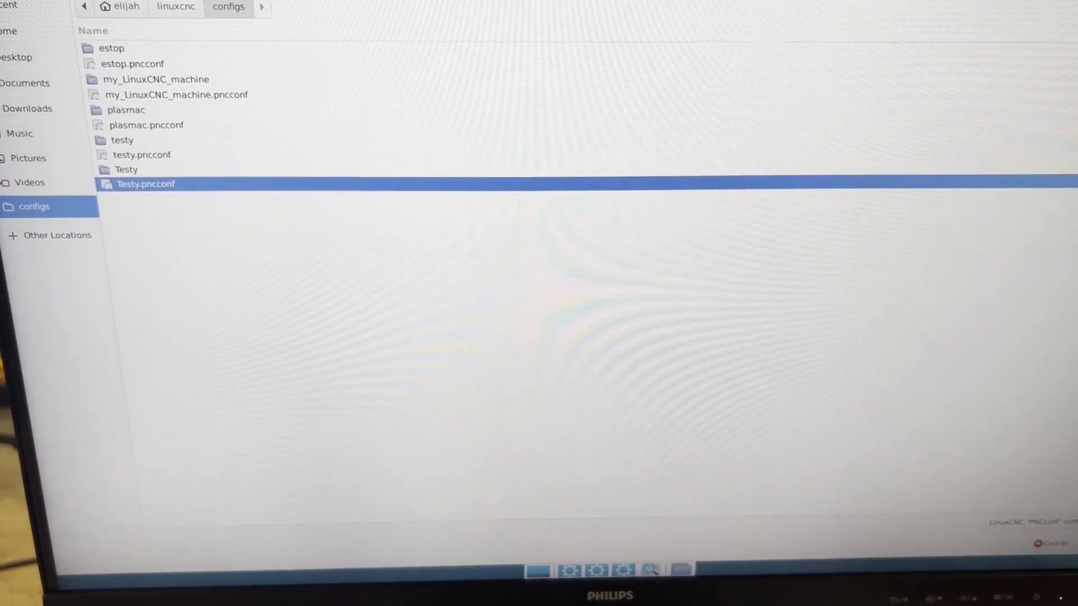
pyautogui.doubleClick(145, 184)
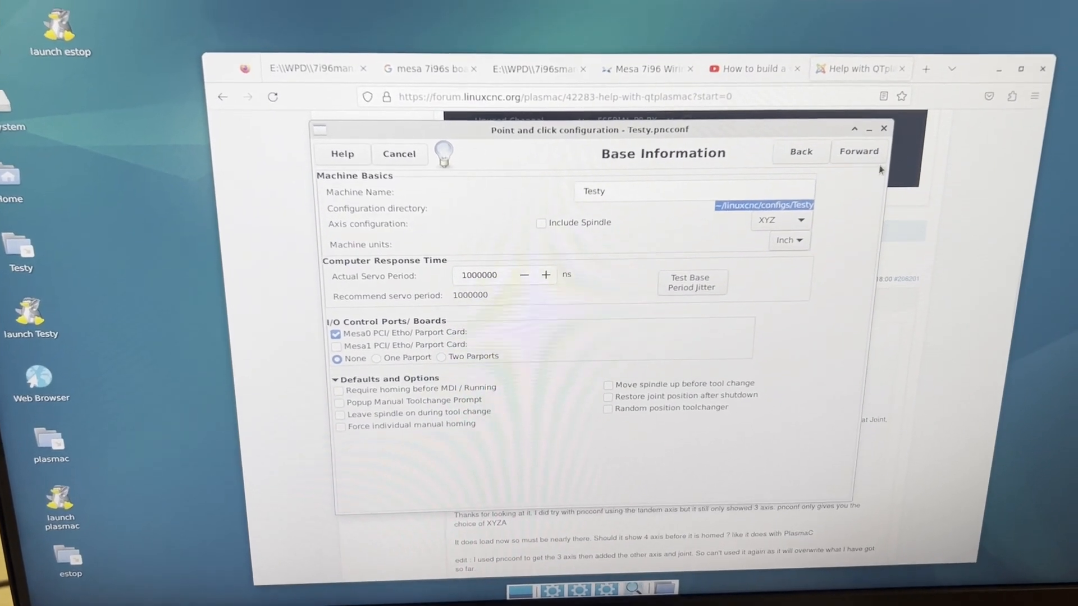
# - Advance past Base Information, Screen, User Buttons and External Controls to Mesa Card 0
pyautogui.click(858, 151)
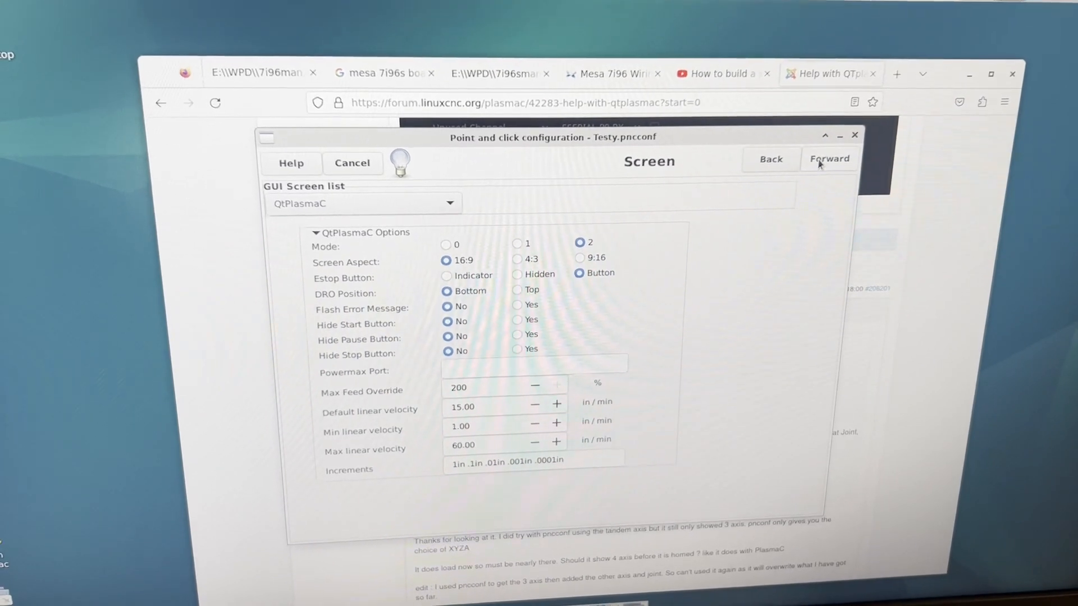
pyautogui.click(830, 159)
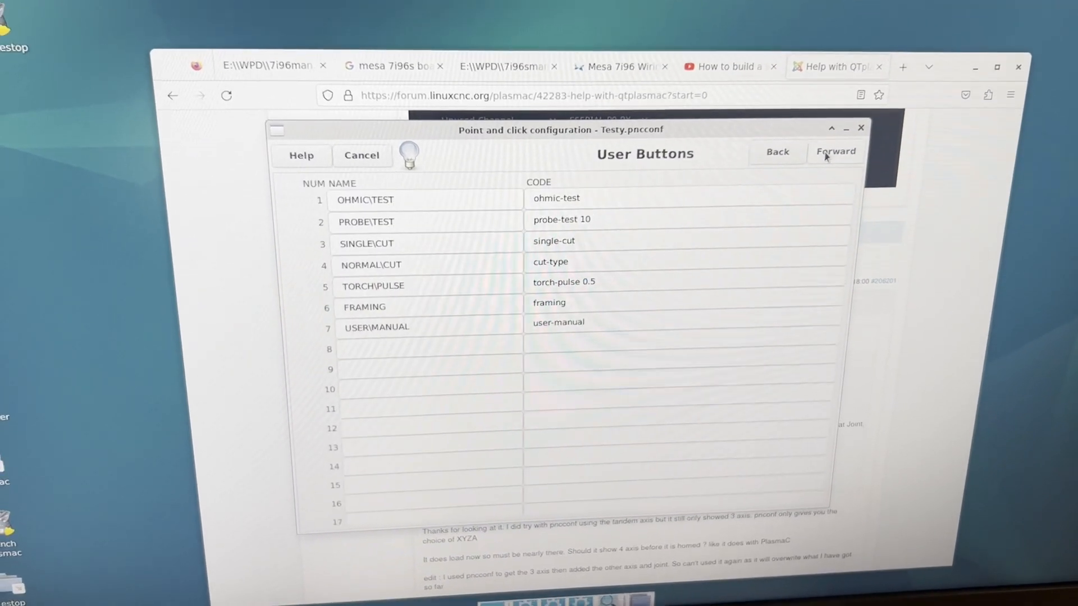
pyautogui.click(835, 151)
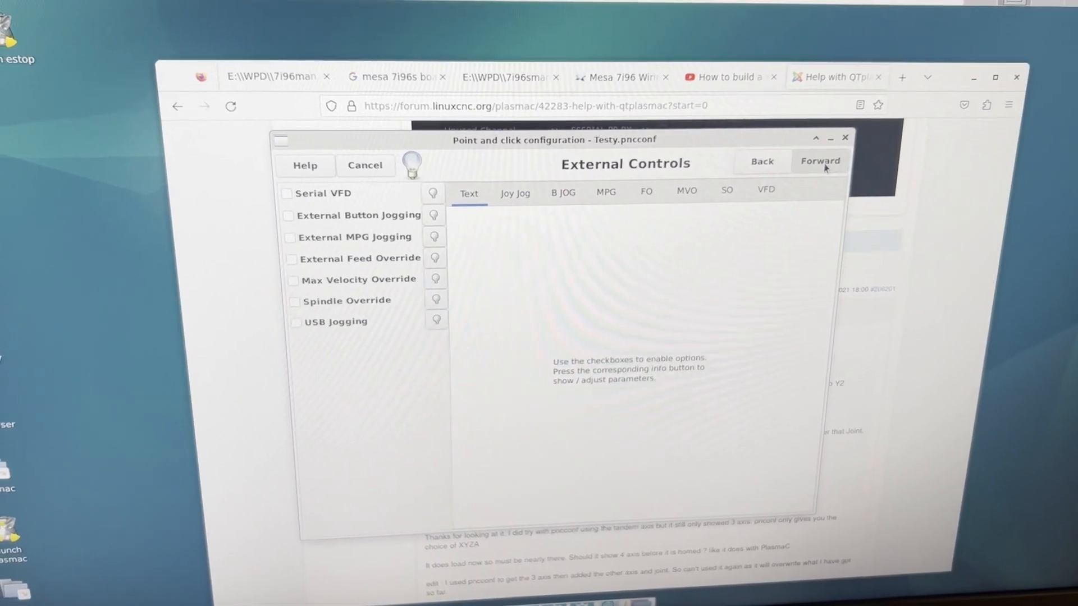
pyautogui.click(820, 161)
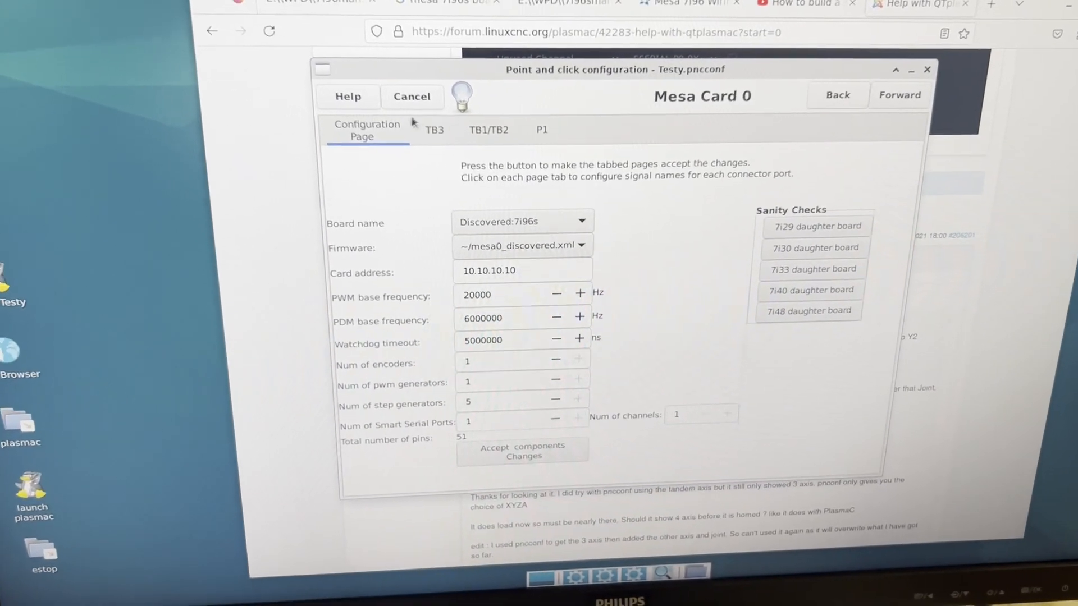
# - Invert the Y2 Tandem StepGen Dir pin on the TB1/TB2 tab and step back
pyautogui.click(434, 129)
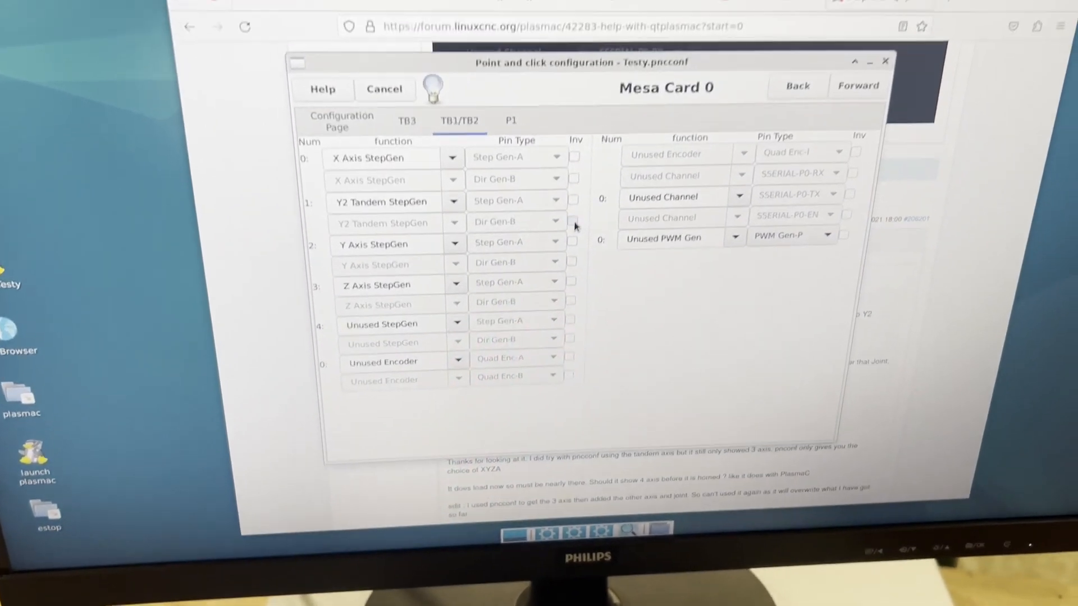
pyautogui.click(558, 221)
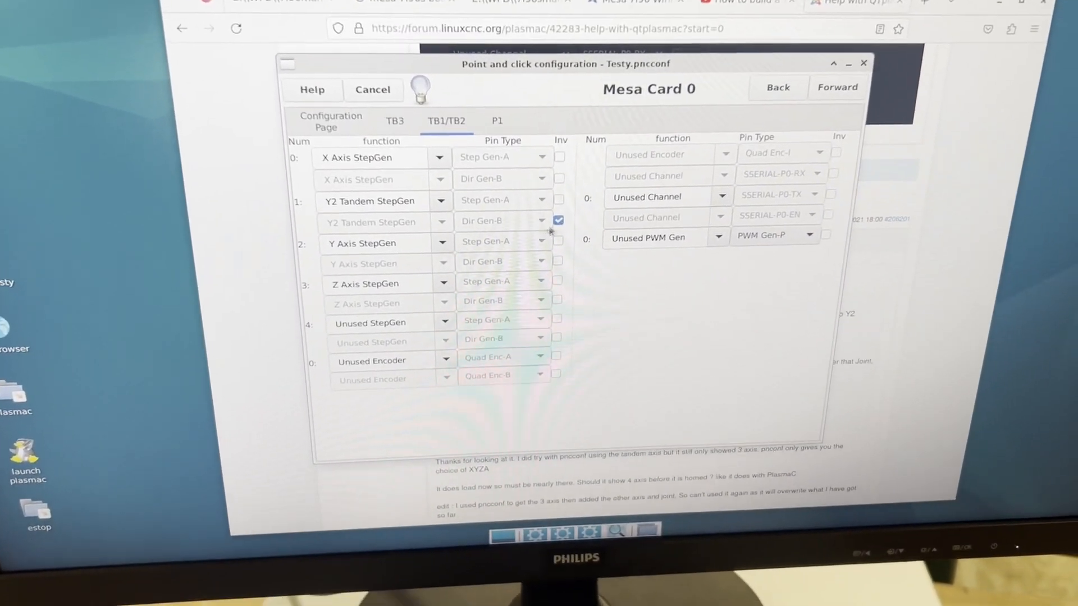
pyautogui.click(836, 87)
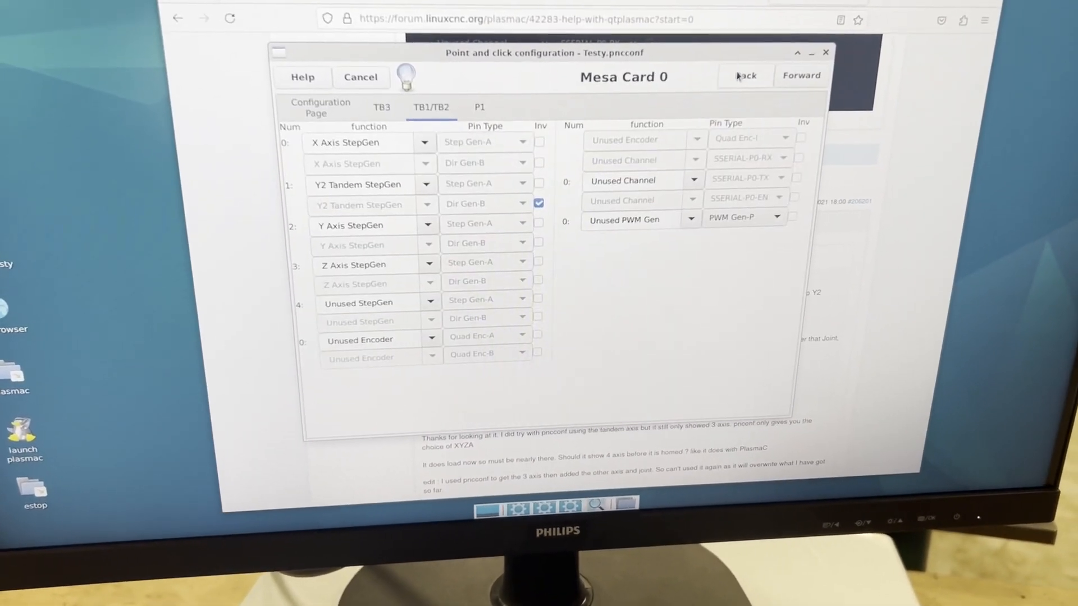
pyautogui.click(802, 75)
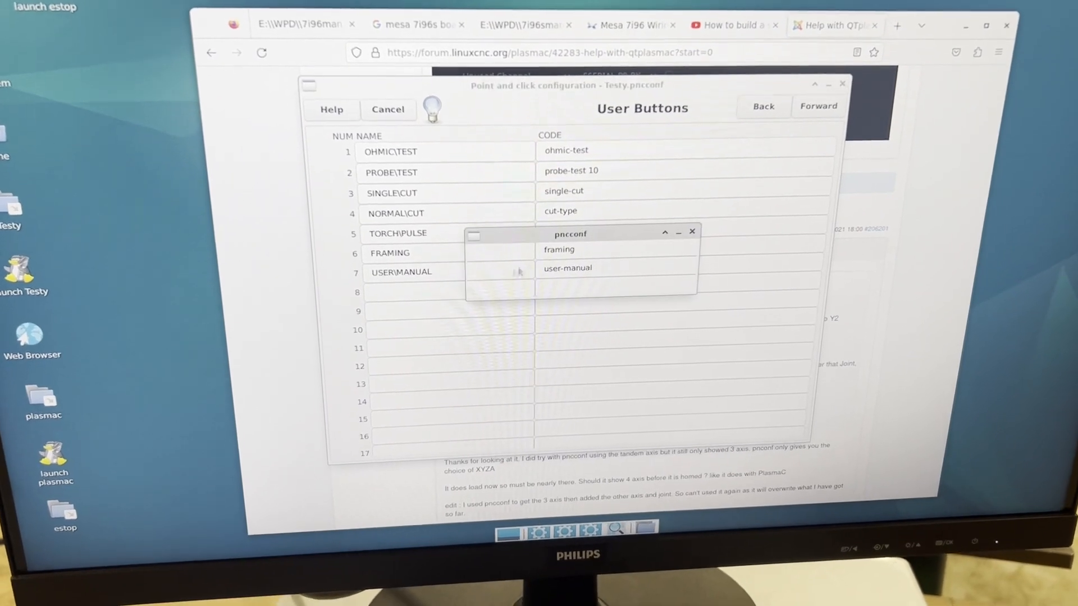
# - Choose Quit to bring up the save-before-quitting prompt
pyautogui.click(693, 231)
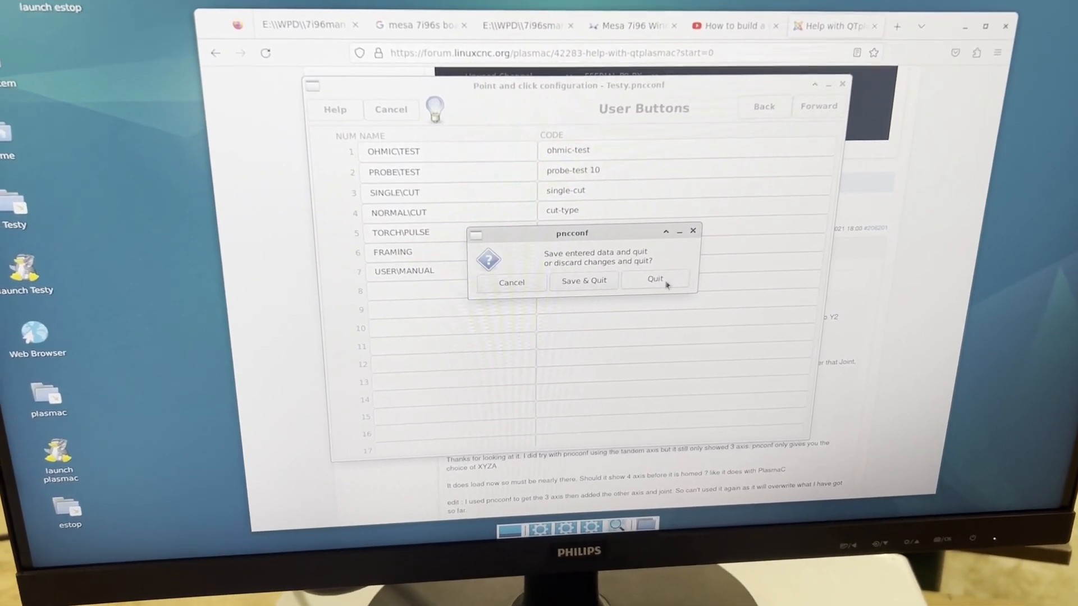